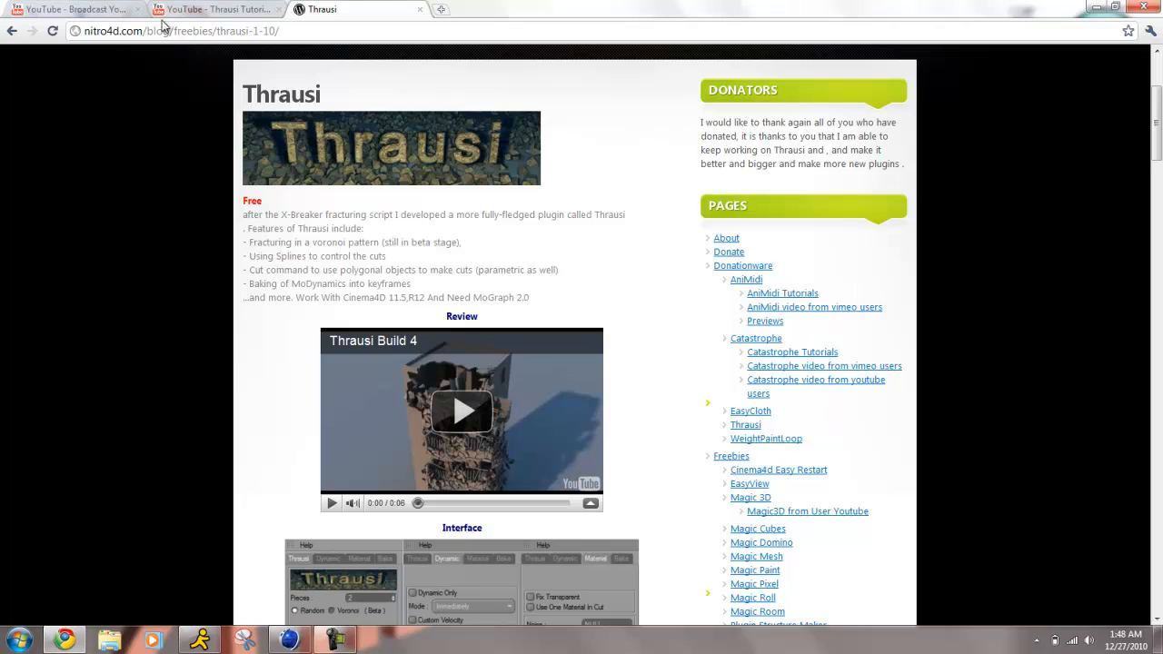
Scroll the nitro4d Thrausi page down to the Version 1.22 downloads and How Install section
scroll("down", 3)
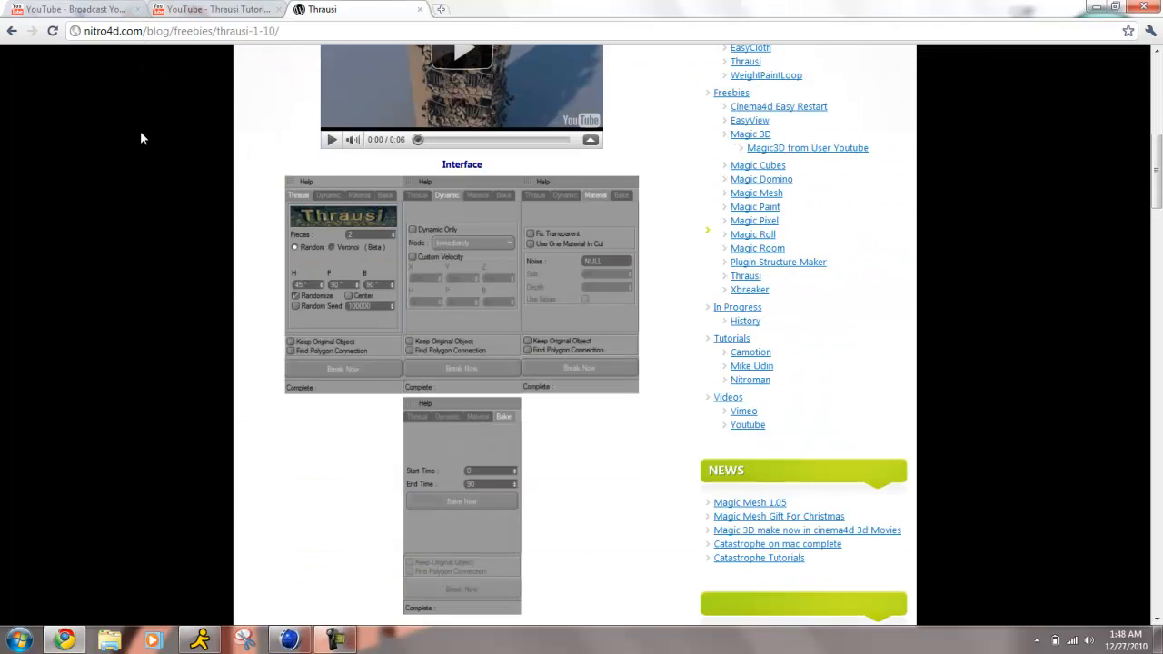
scroll("down", 3)
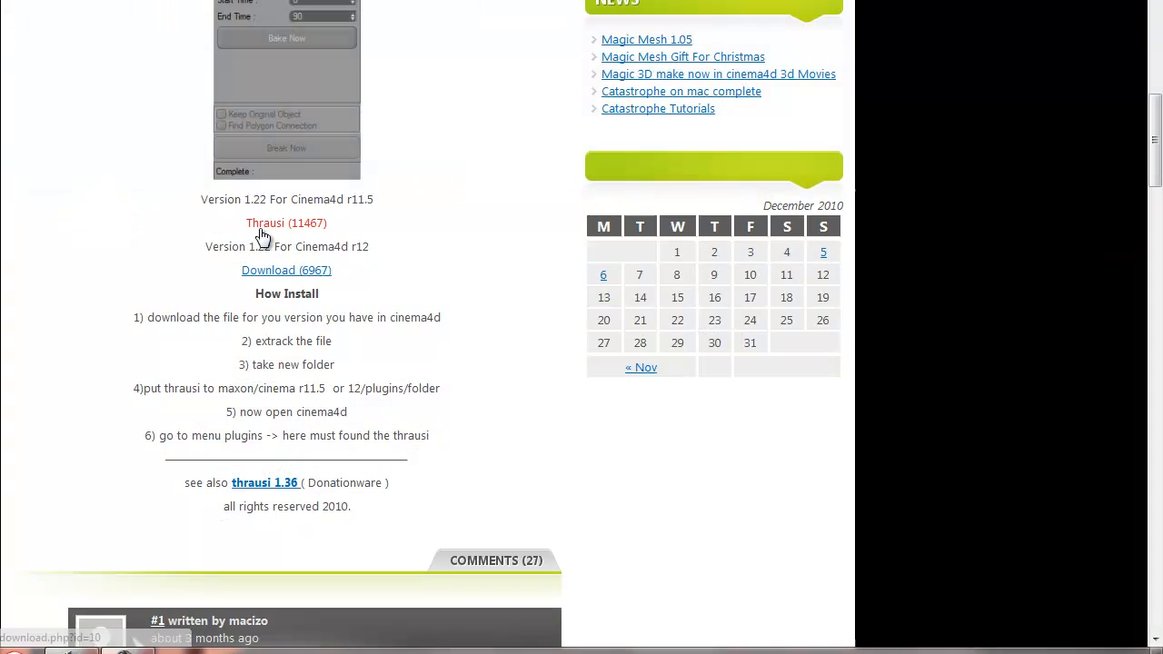
mouse_move(265, 269)
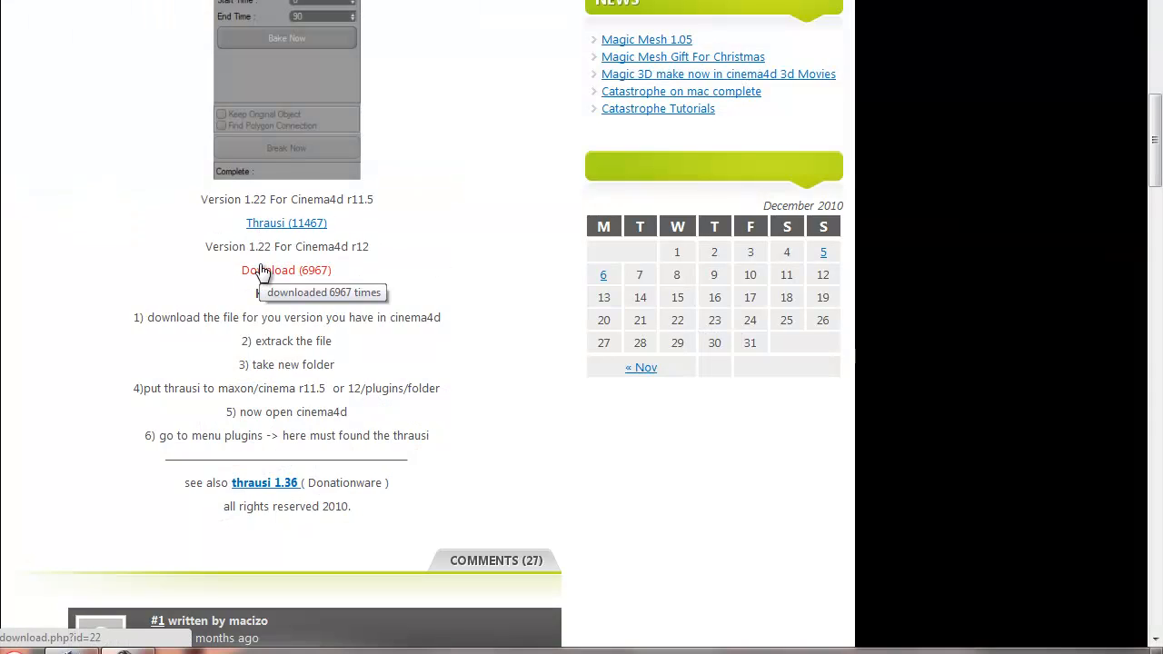
mouse_move(255, 273)
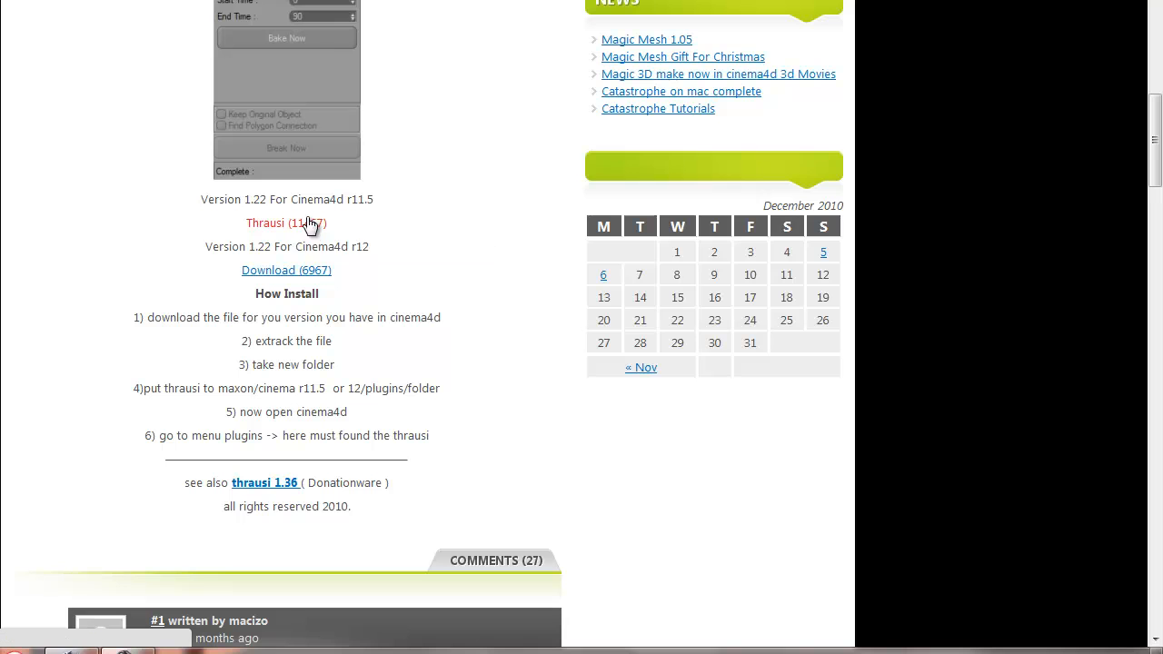
Download Thrausi 1.22 for r11.5, extract Thrausi 1.22.rar to the desktop and close WinRAR
left_click(285, 223)
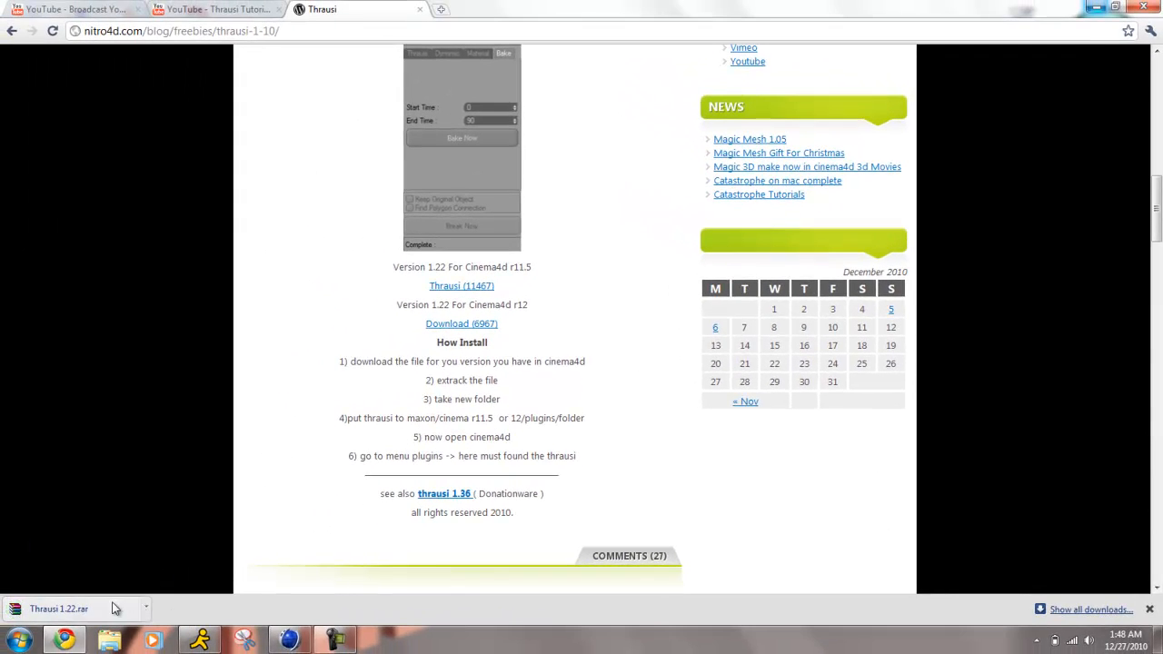
left_click(60, 609)
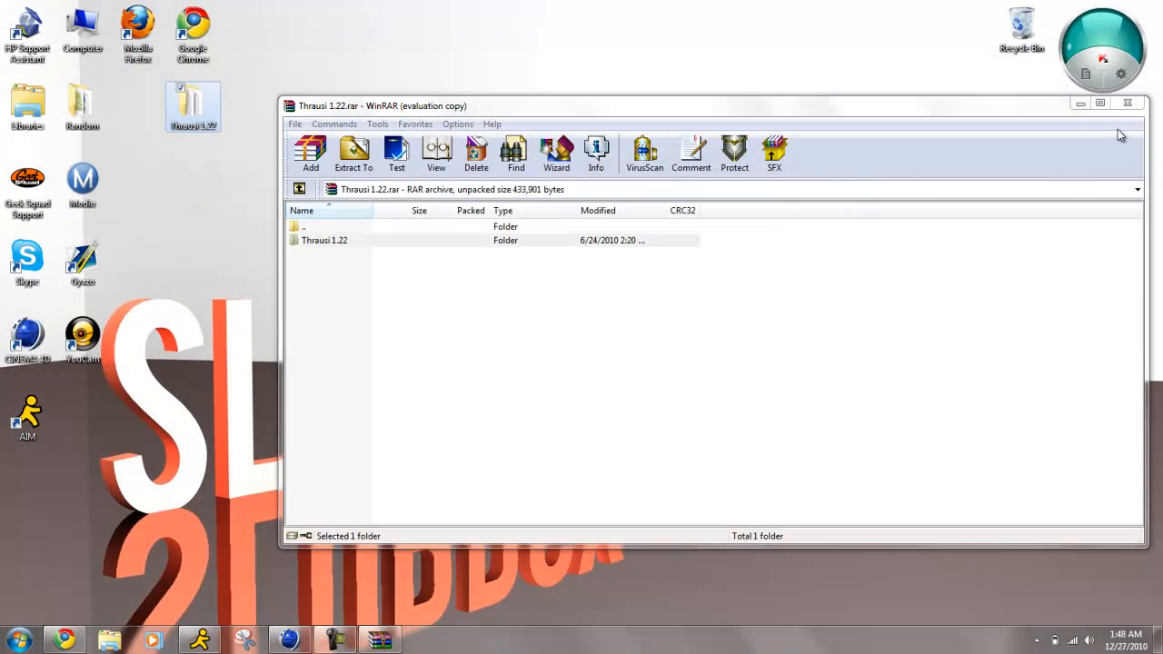
left_click(1125, 103)
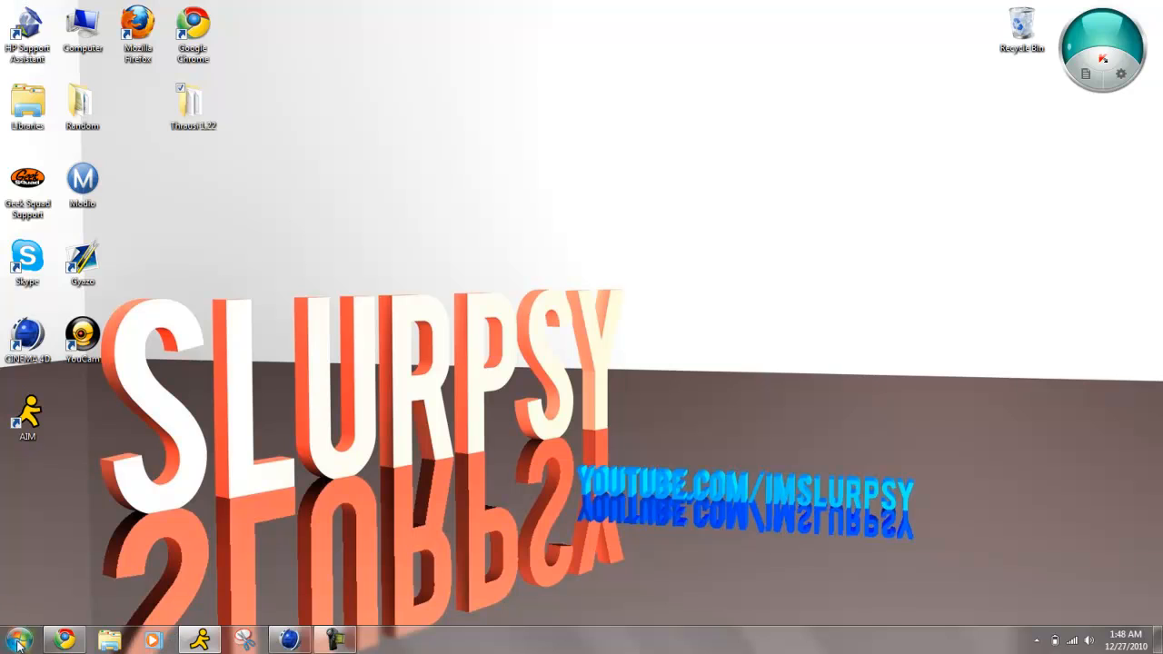
left_click(11, 634)
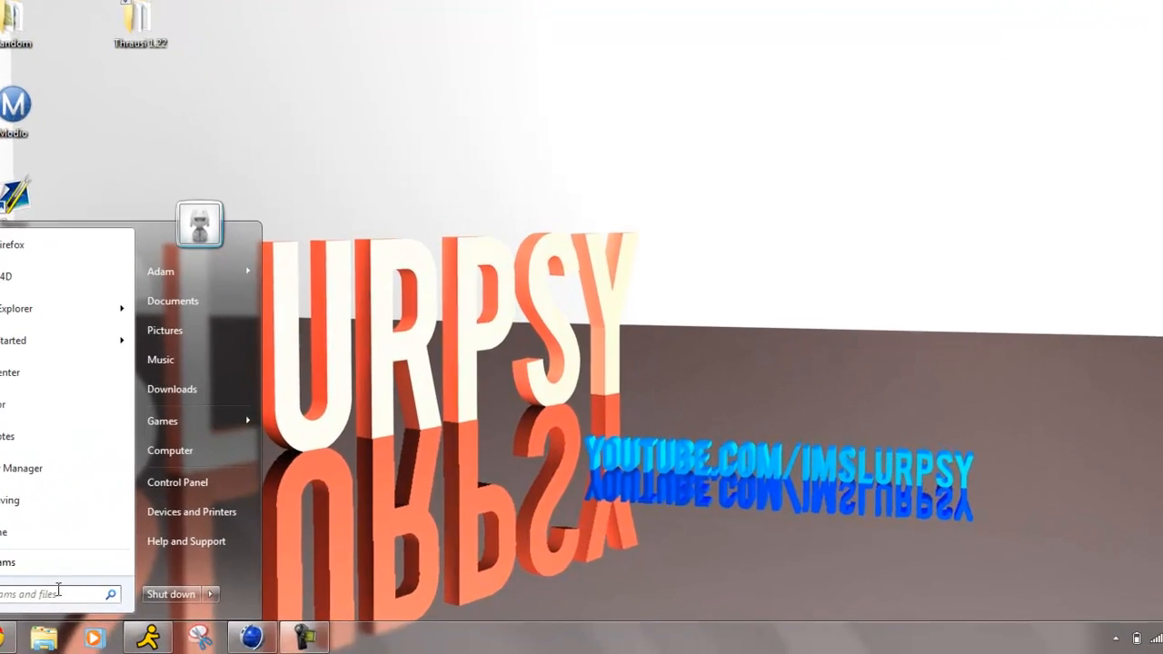
left_click(170, 450)
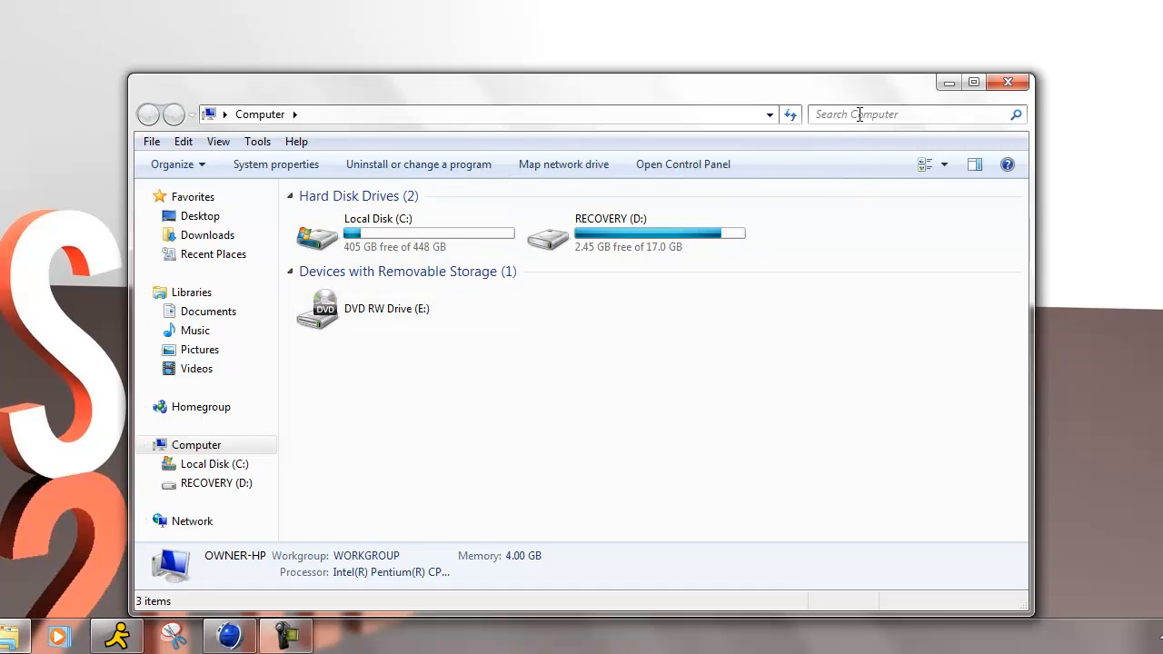
left_click(894, 114)
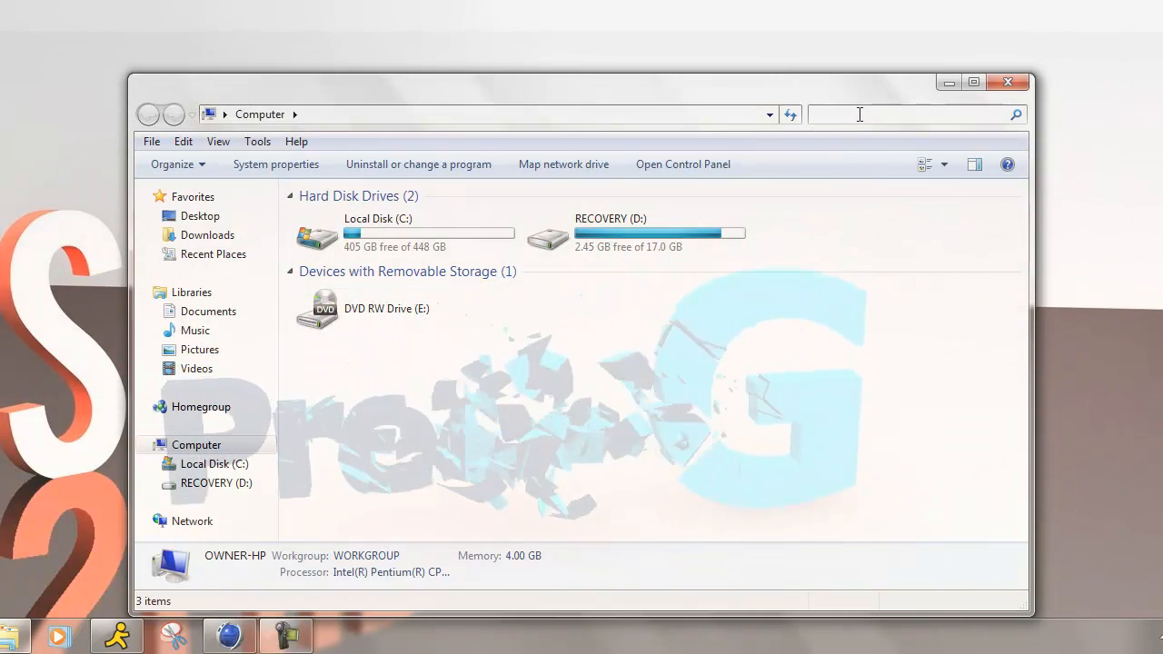
type("MAXON")
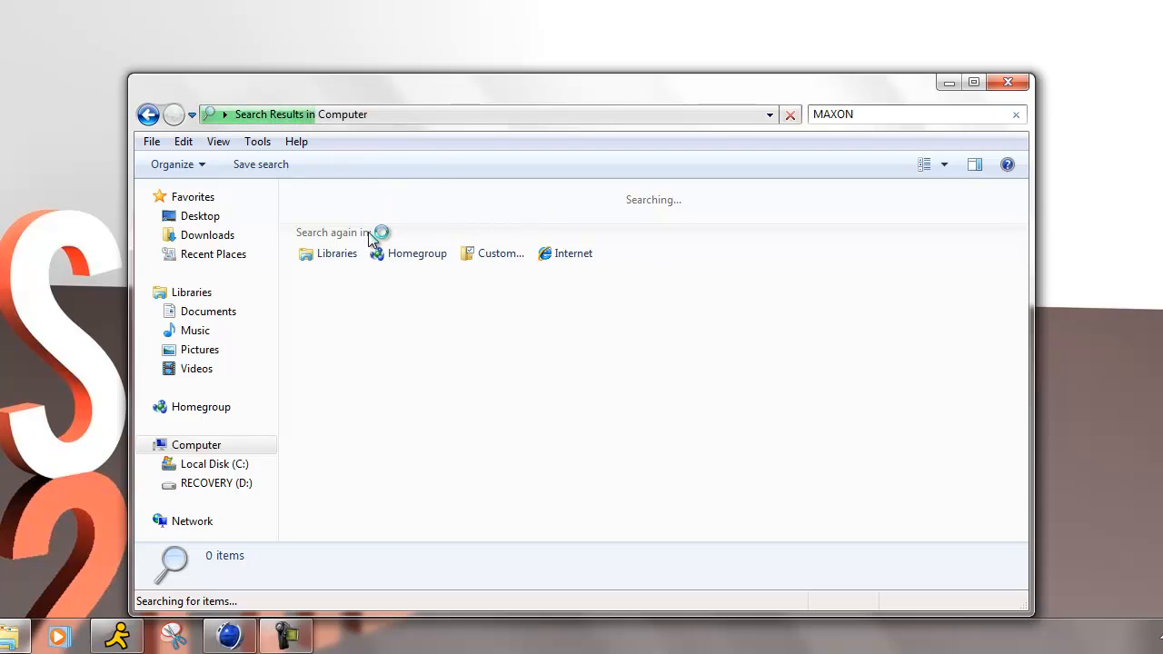
mouse_move(364, 233)
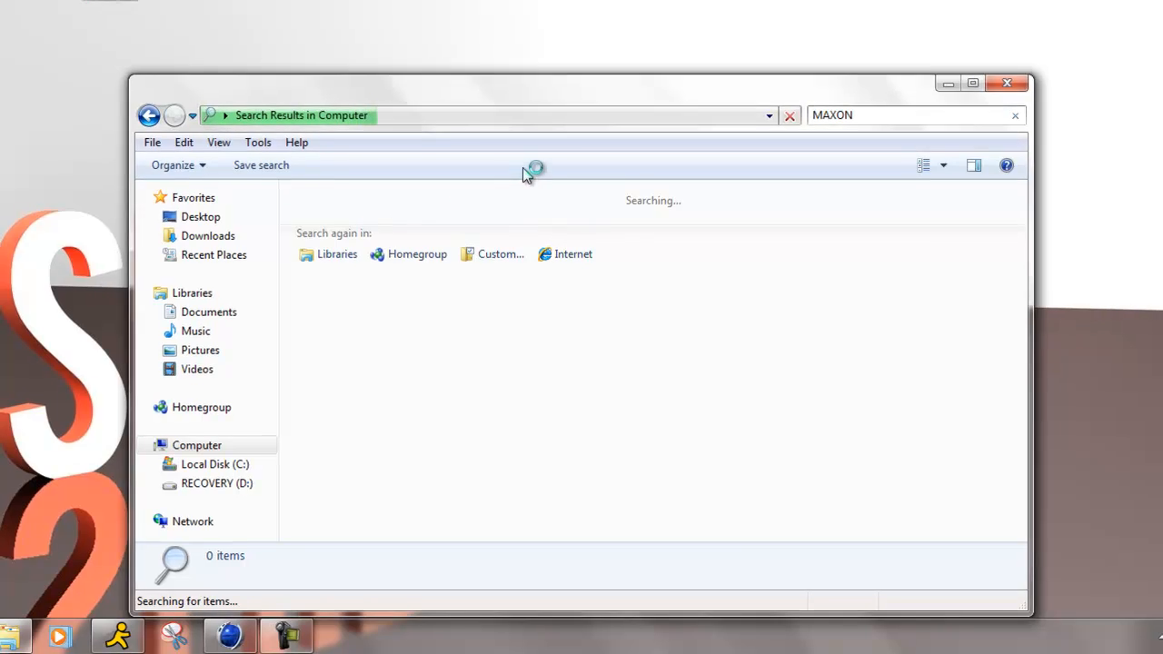
left_click(1007, 81)
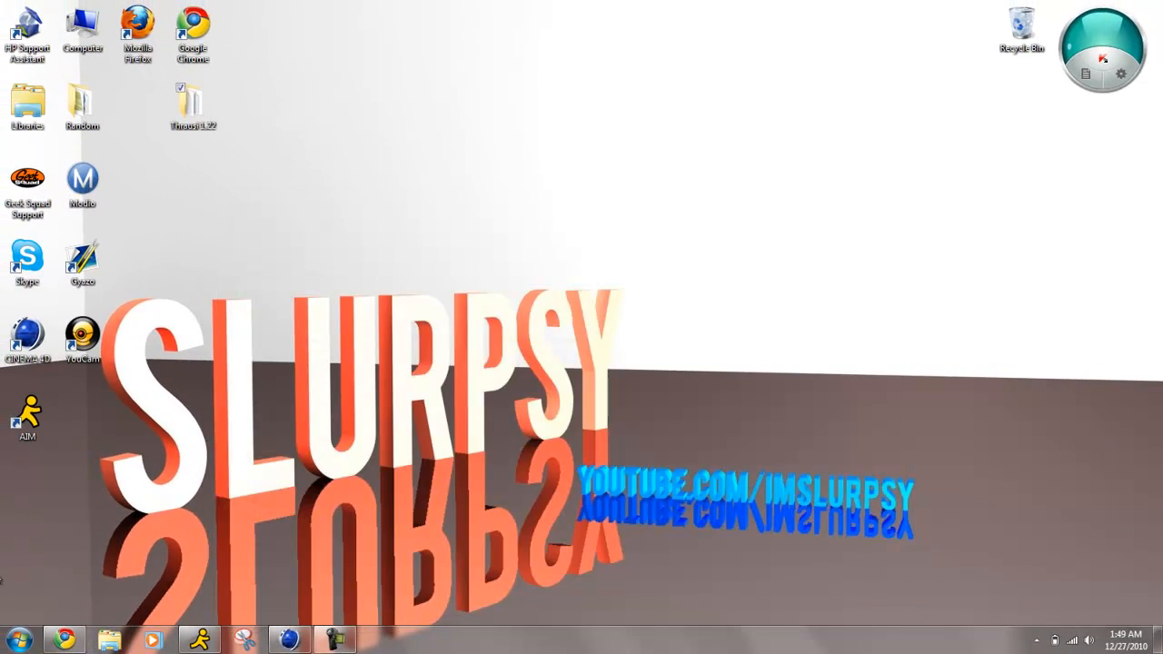
mouse_move(254, 506)
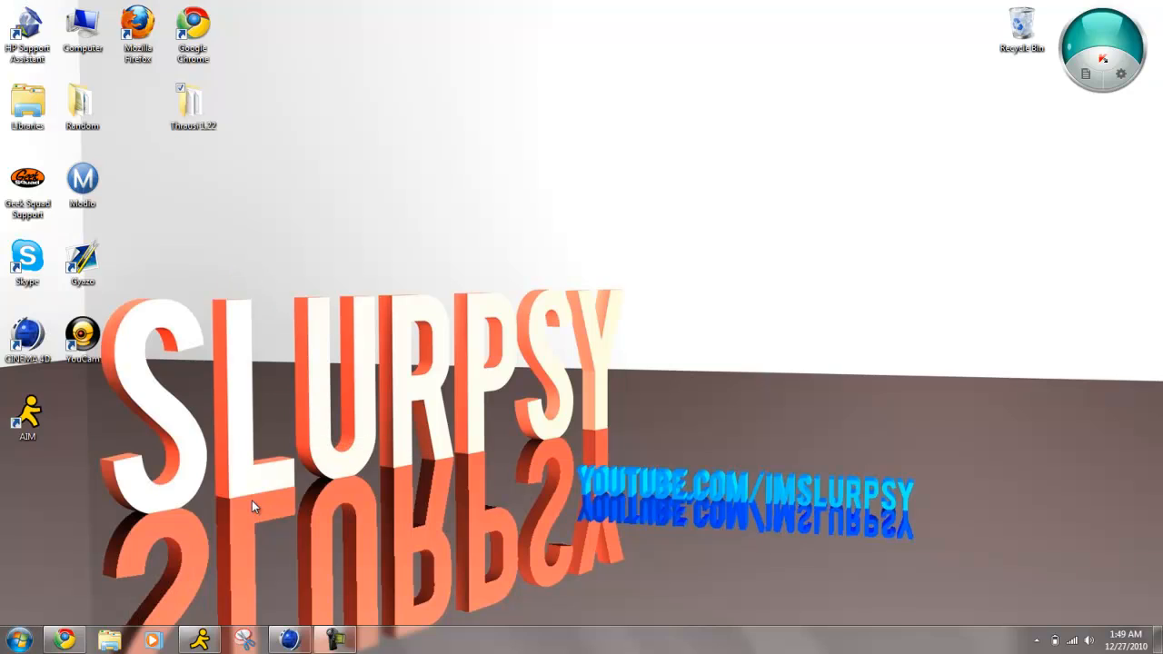
Browse from Start into Computer and the Program Files folder
left_click(10, 638)
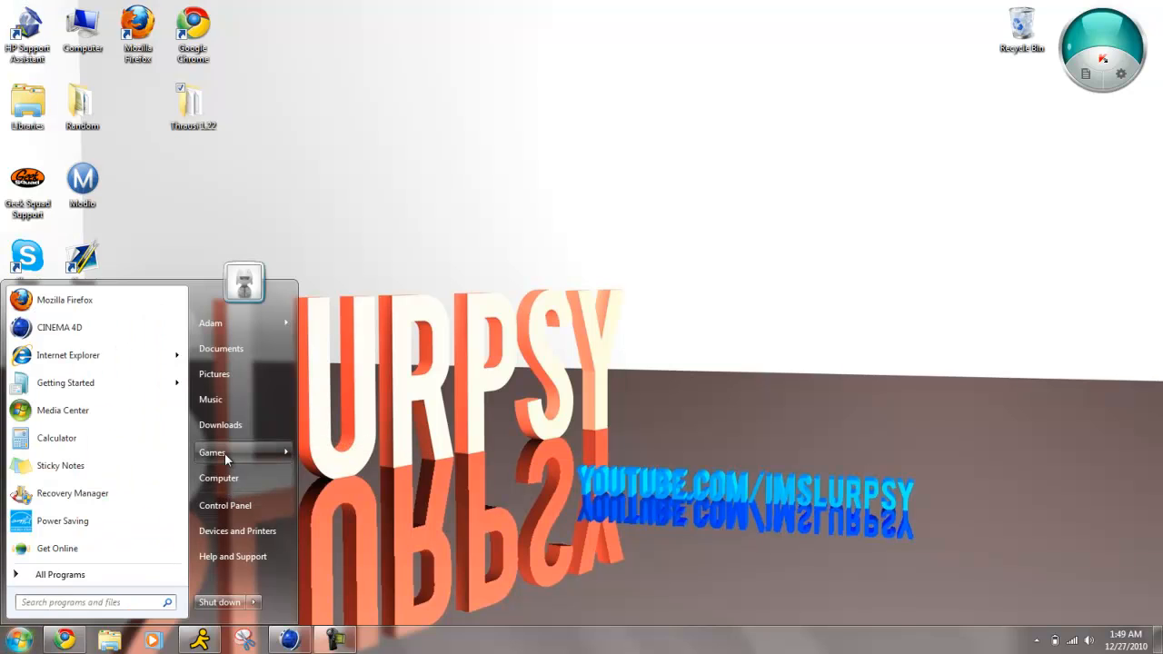
left_click(218, 478)
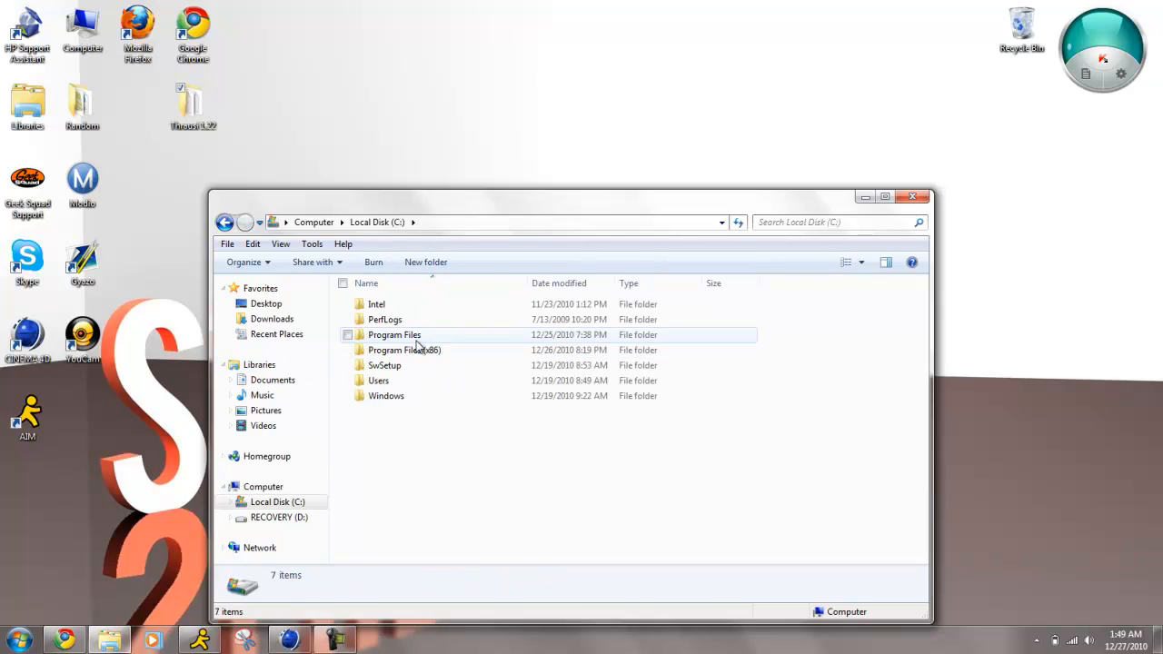
double_click(394, 334)
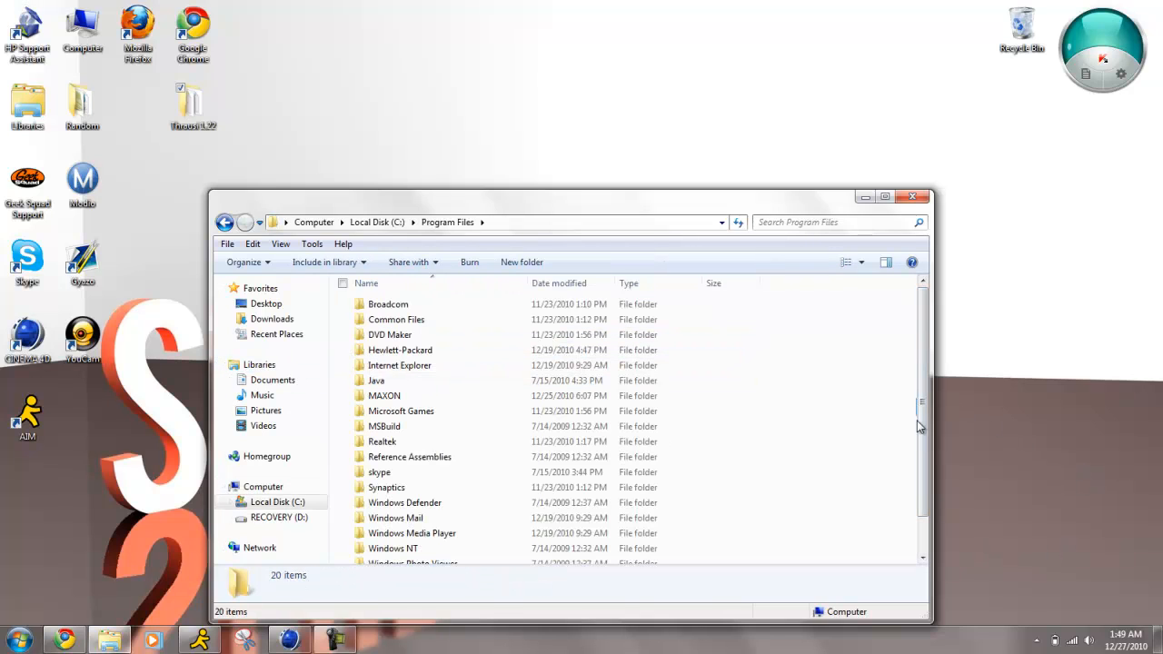
Navigate through MAXON and CINEMA 4D R11.5 into the plugins folder
left_click(383, 395)
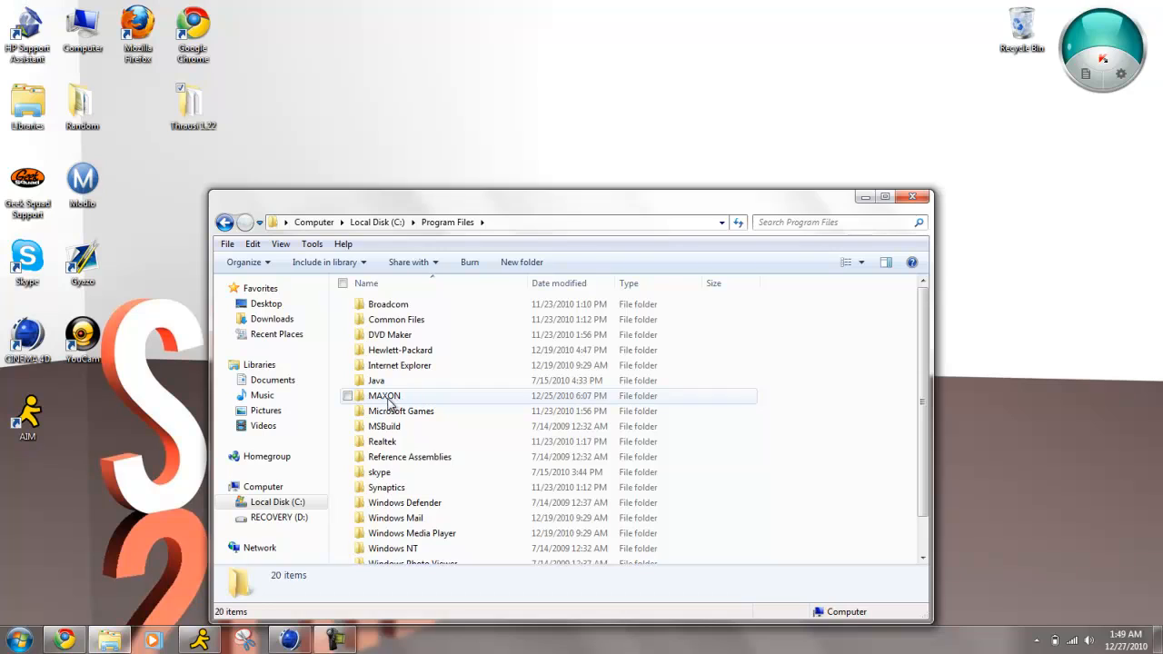
double_click(385, 395)
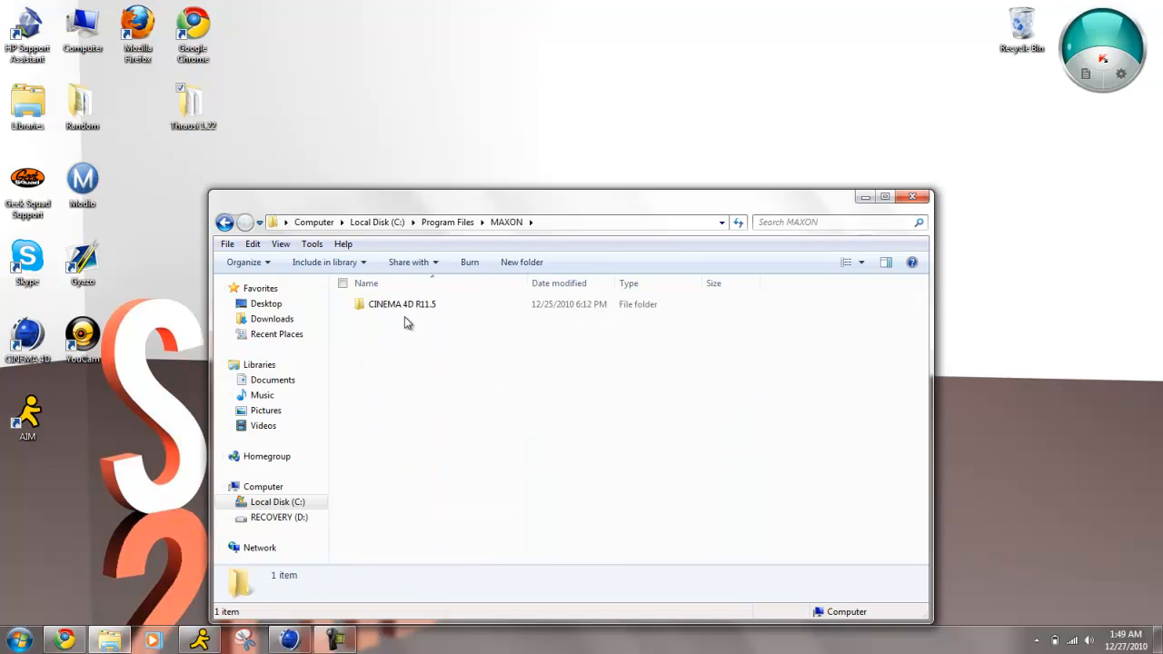
double_click(402, 303)
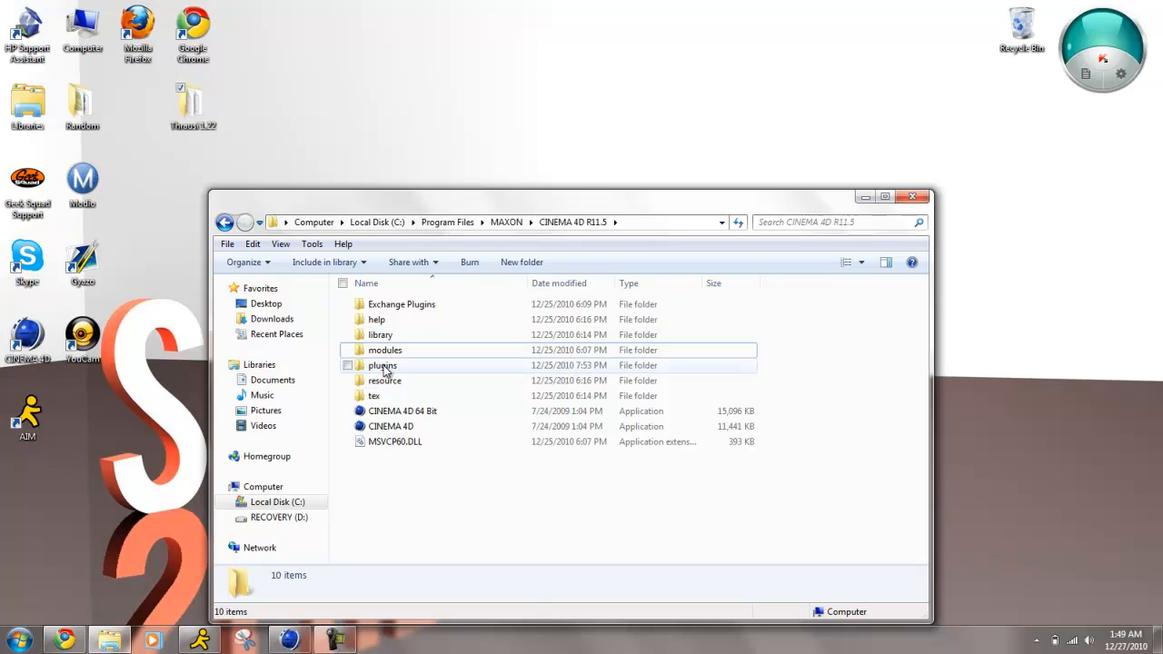
double_click(382, 365)
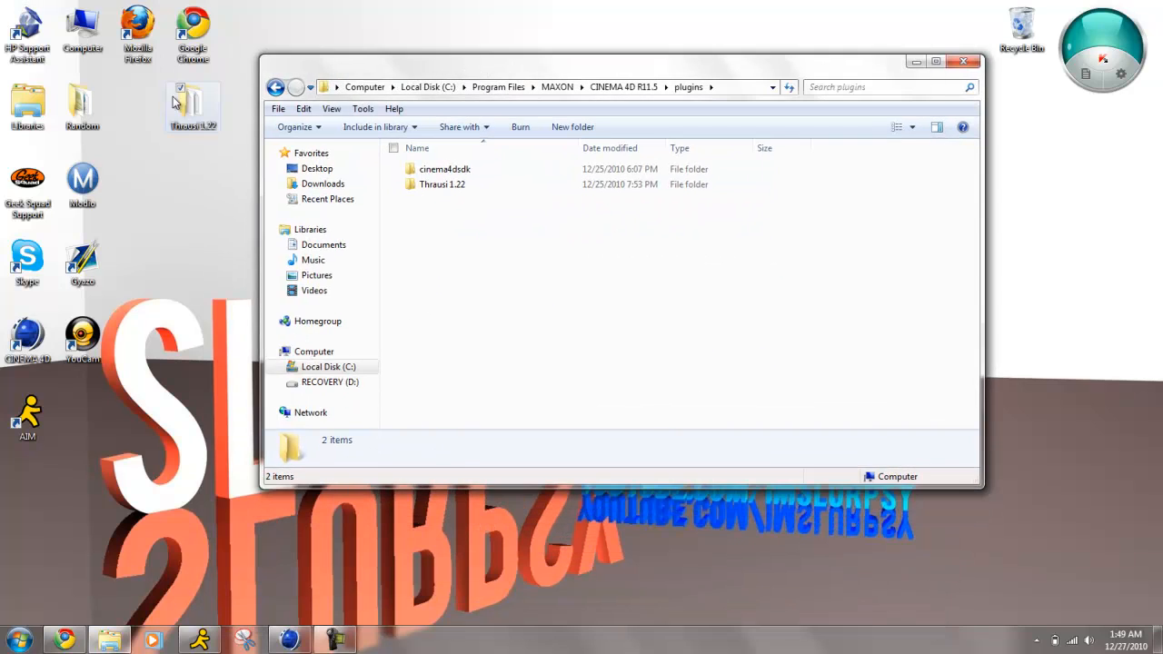
Move Thrausi 1.22 from the desktop into plugins, merging without replacing icons and granting admin permission
left_click_drag(194, 103, 459, 213)
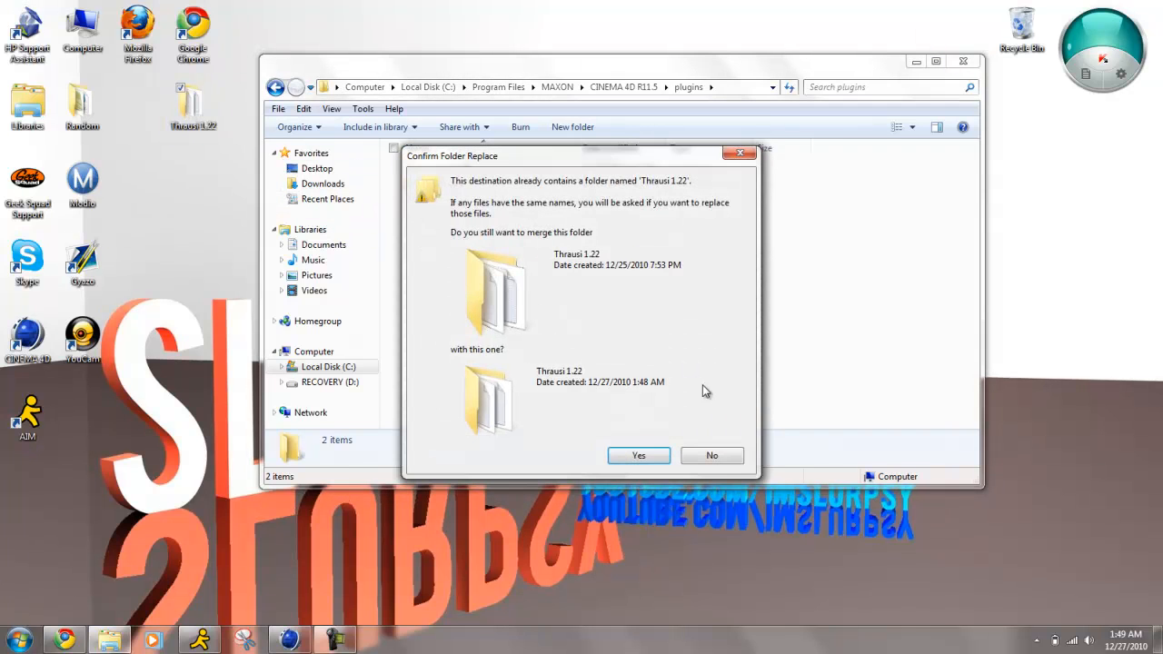
left_click(637, 455)
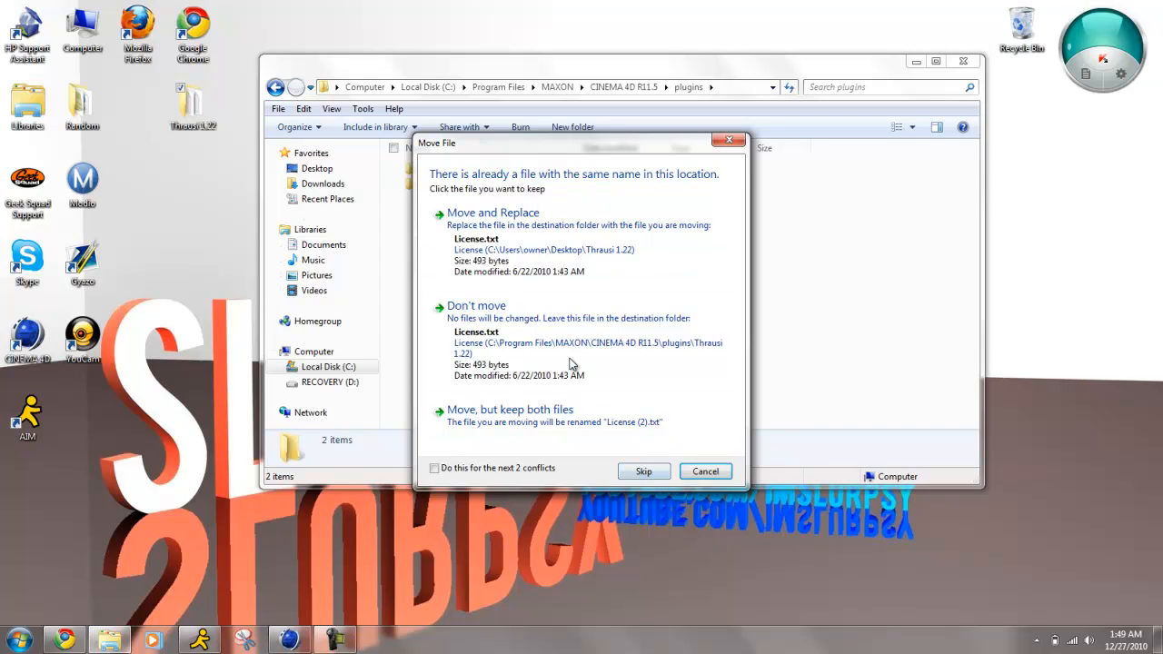
mouse_move(511, 271)
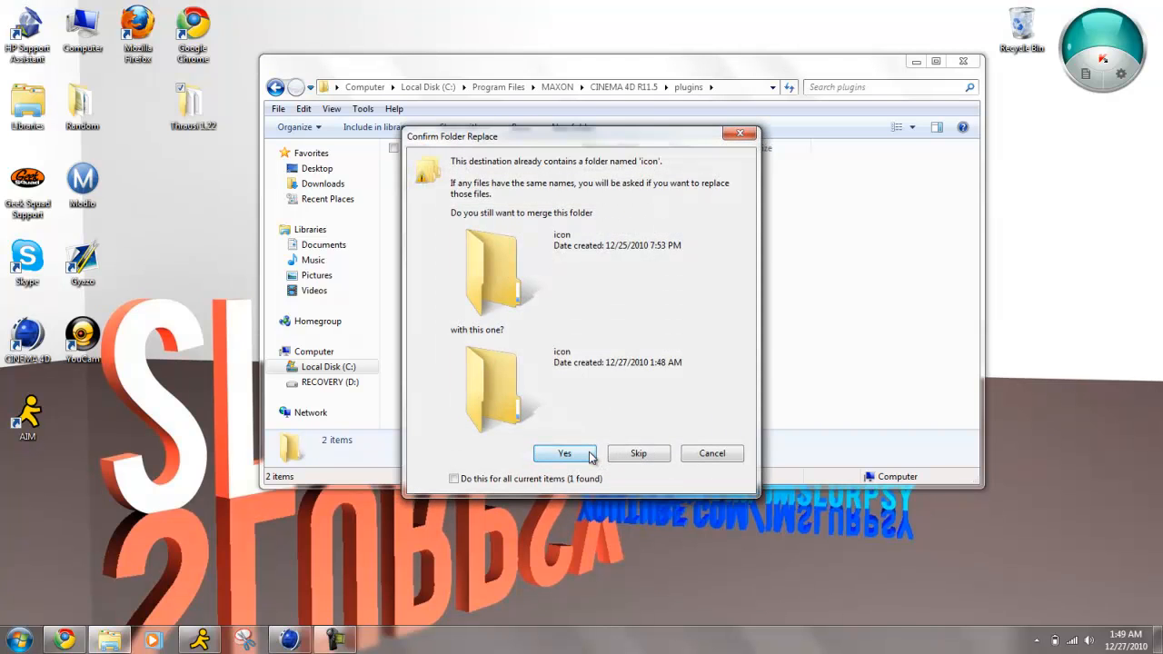
mouse_move(639, 465)
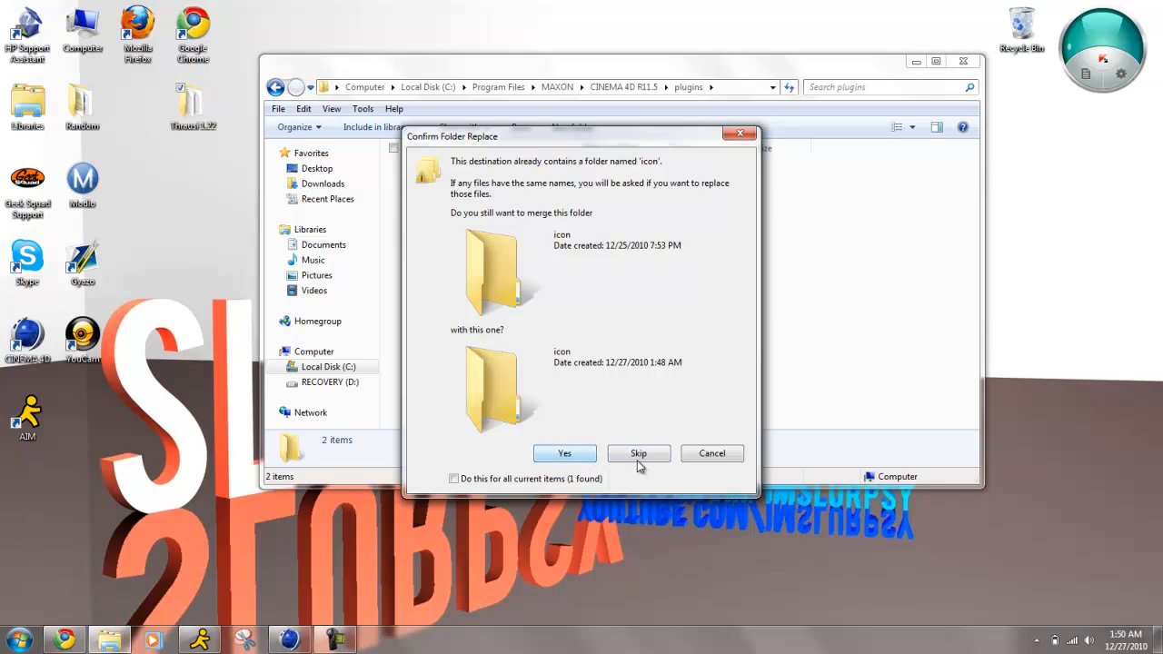
left_click(564, 454)
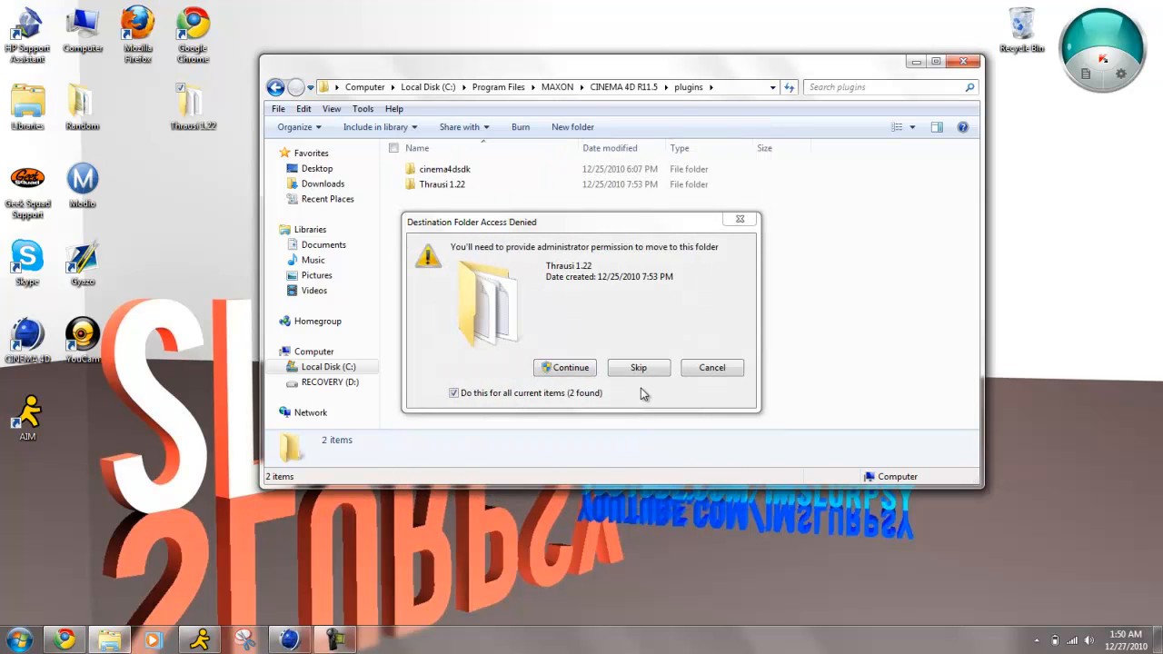
left_click(565, 367)
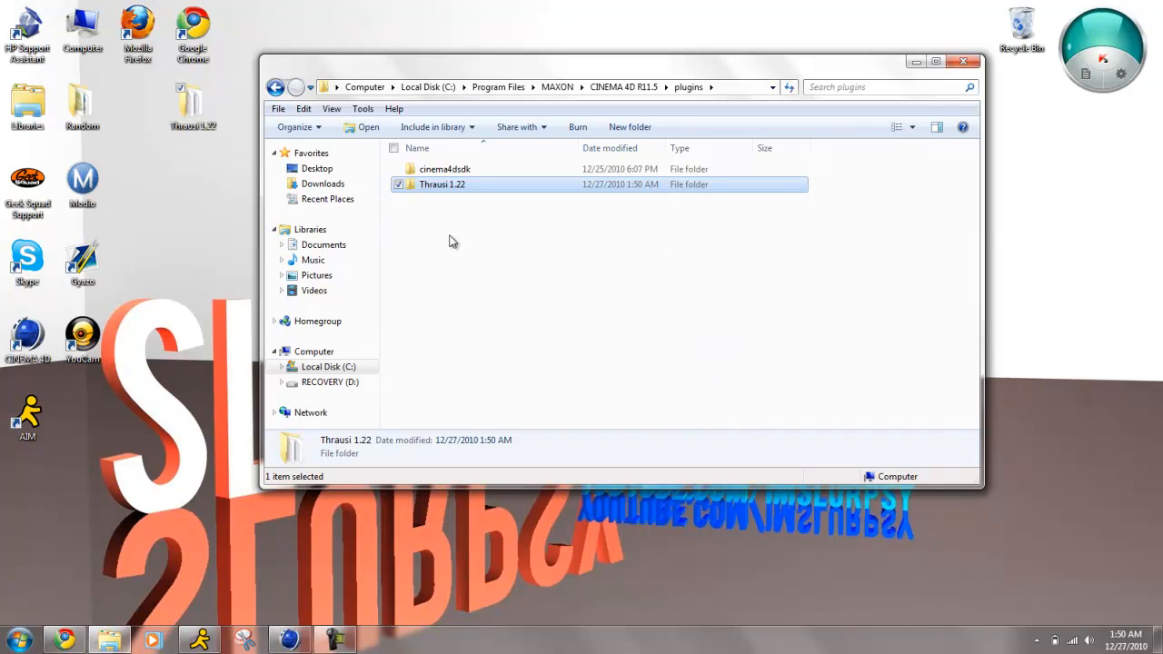
Inspect the moved Thrausi 1.22 folder's contents, selecting all items
double_click(443, 183)
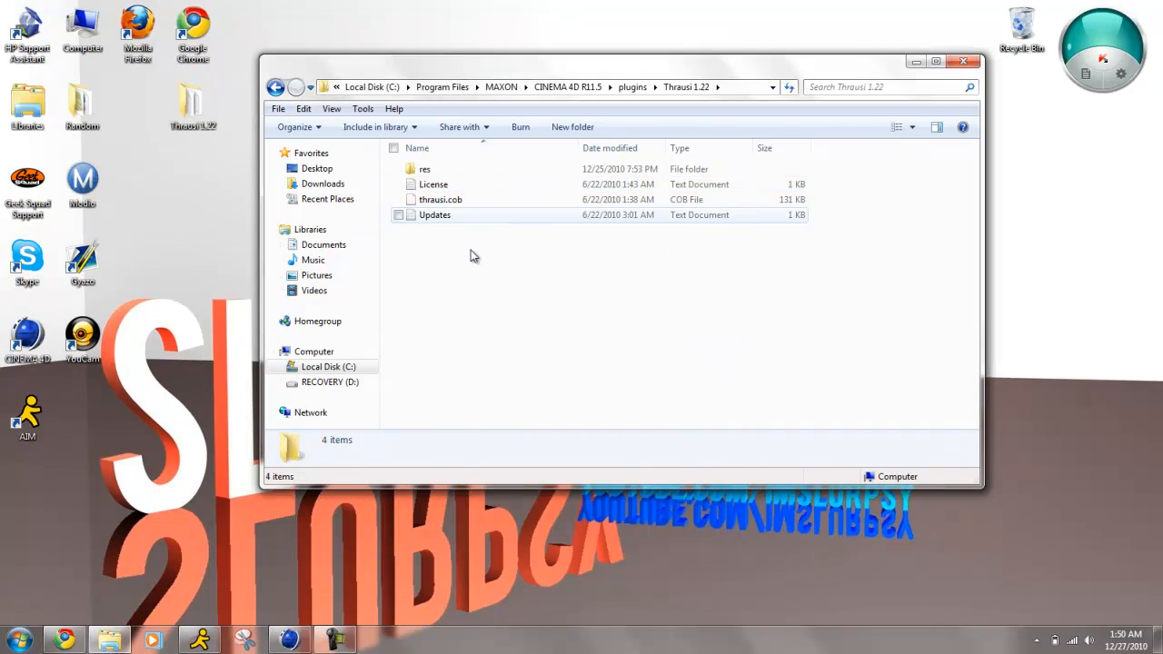
key("ctrl+a")
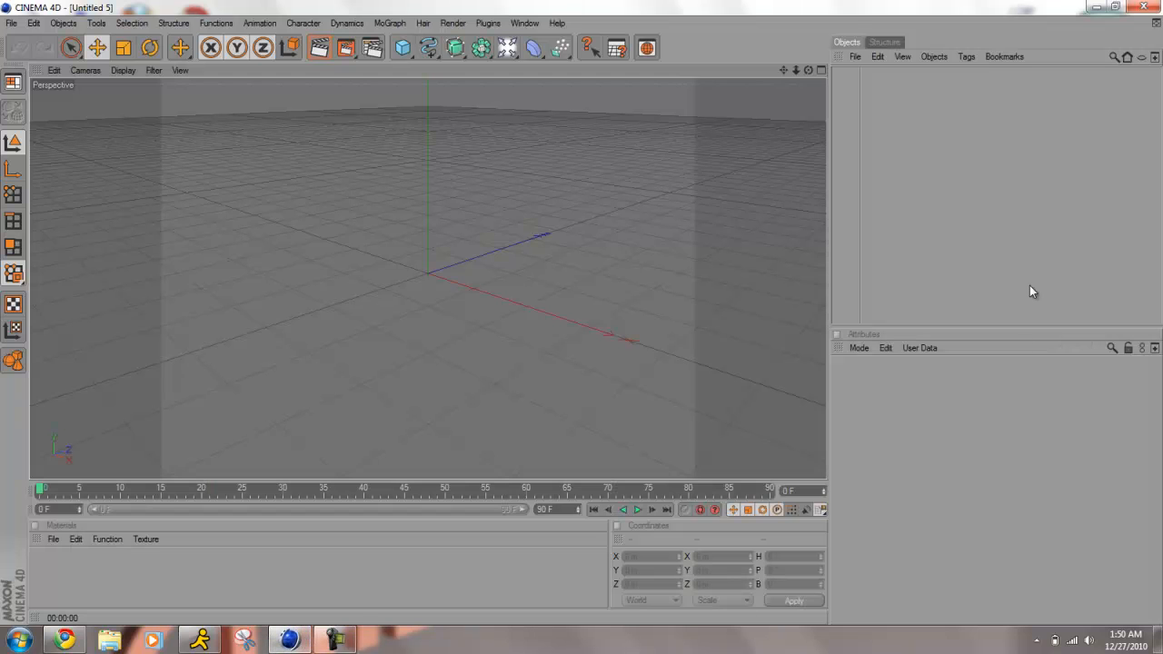
mouse_move(290, 8)
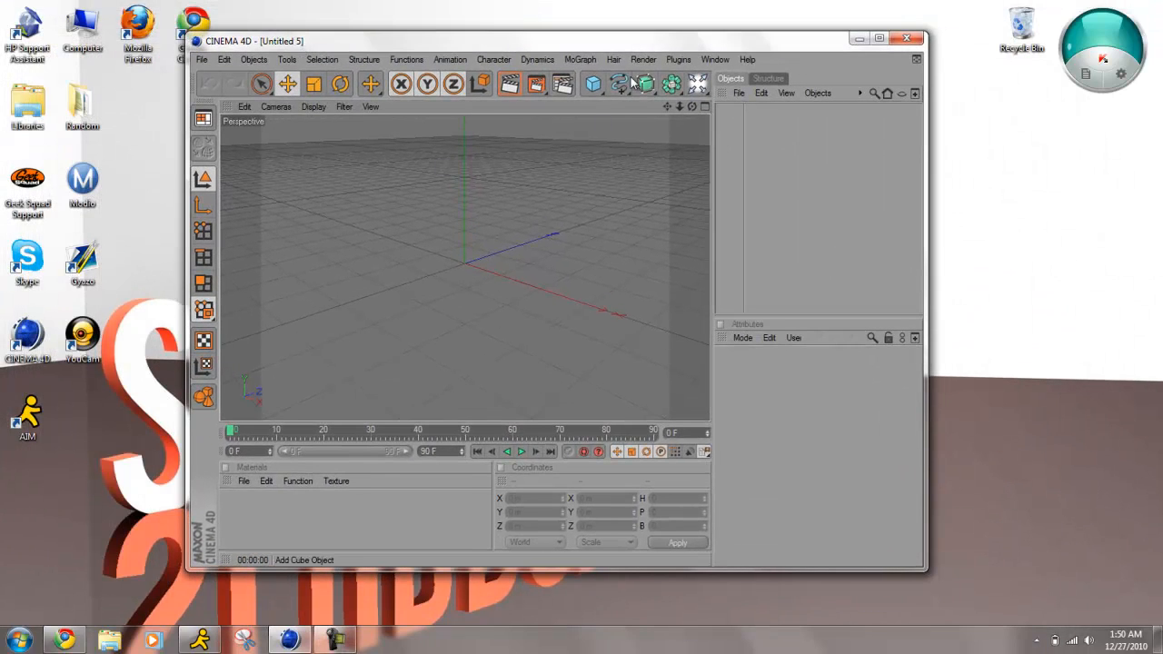
Launch Thrausi 1.22 from the Plugins menu, close its dialog and quit Cinema 4D without saving
left_click(675, 59)
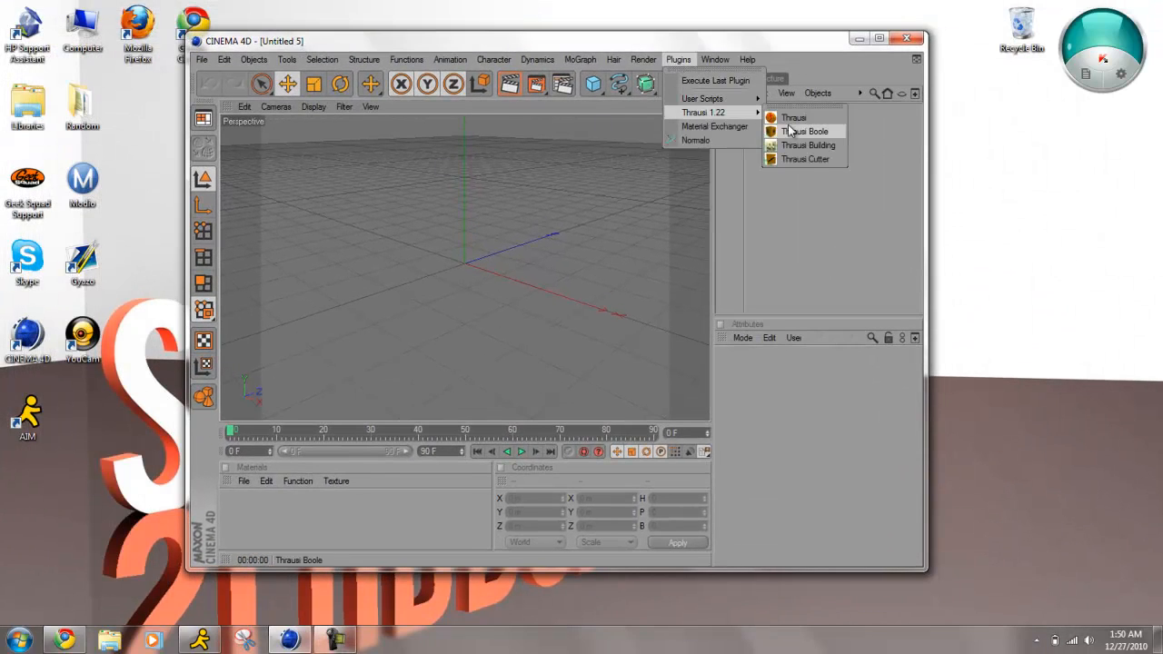
left_click(783, 118)
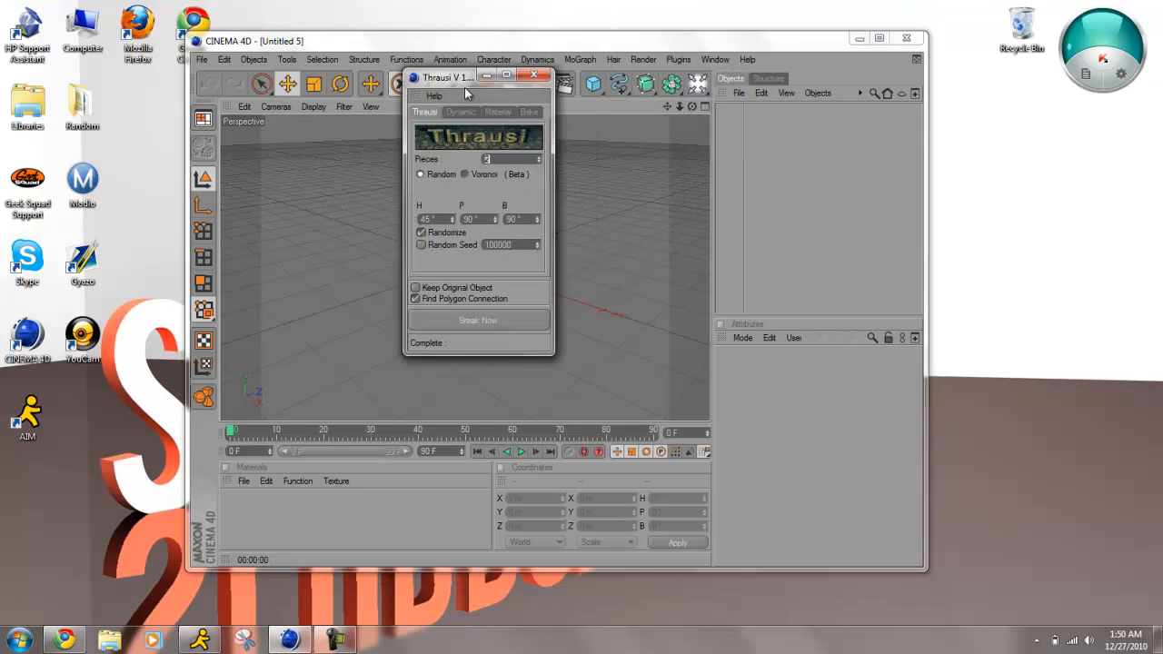
left_click(543, 74)
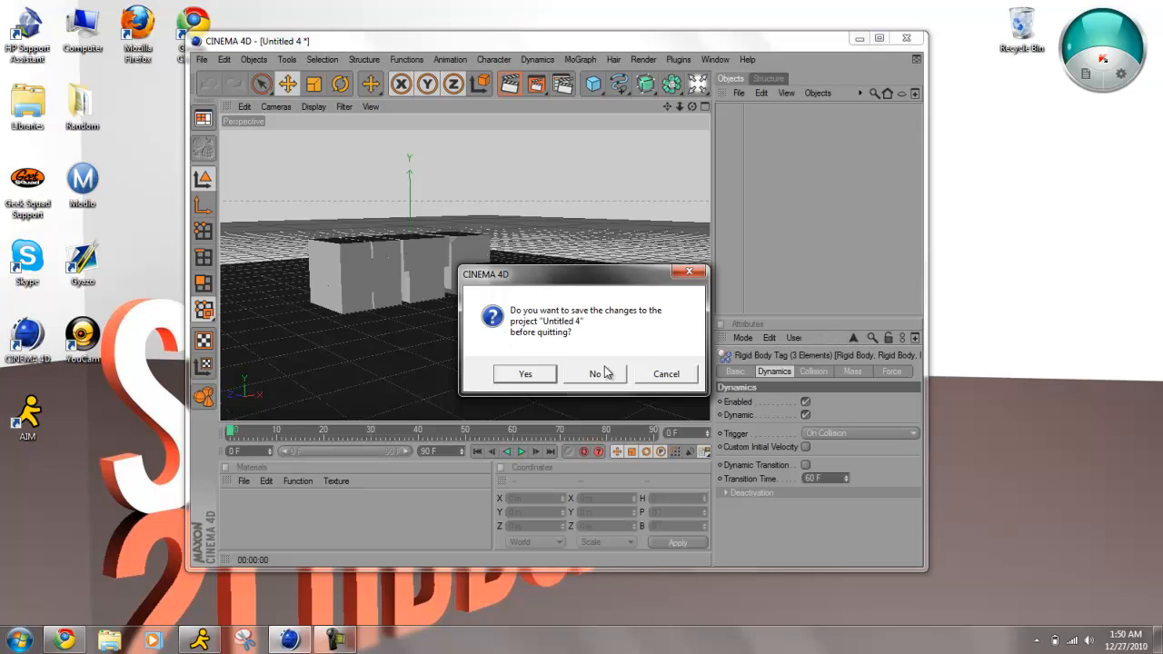
left_click(594, 373)
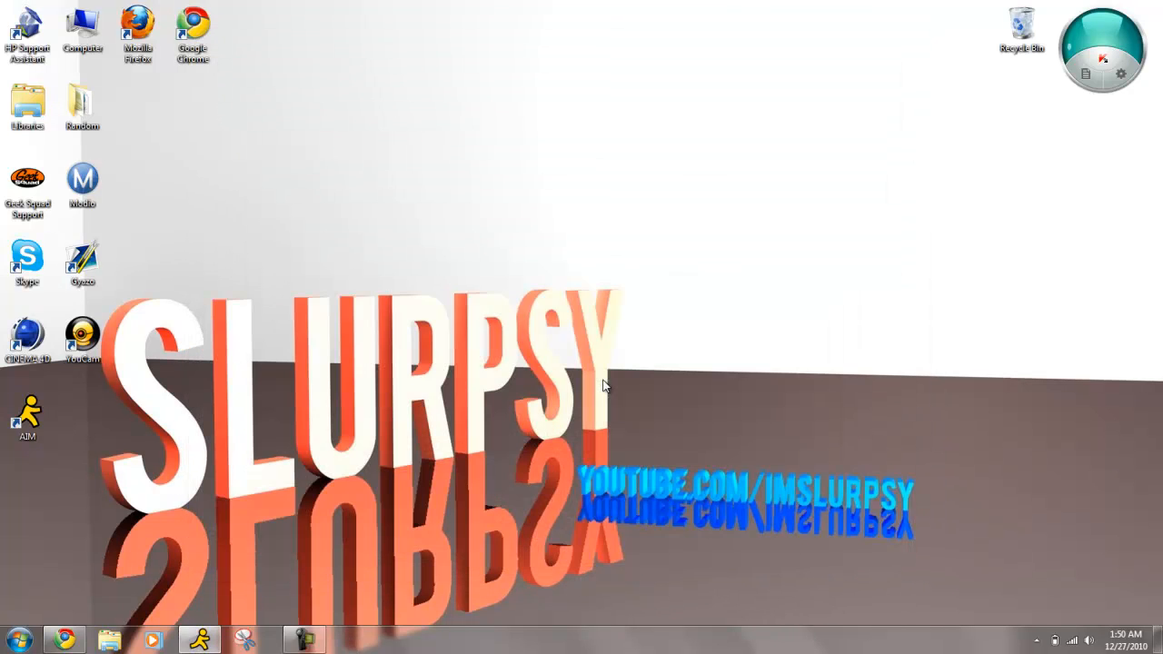